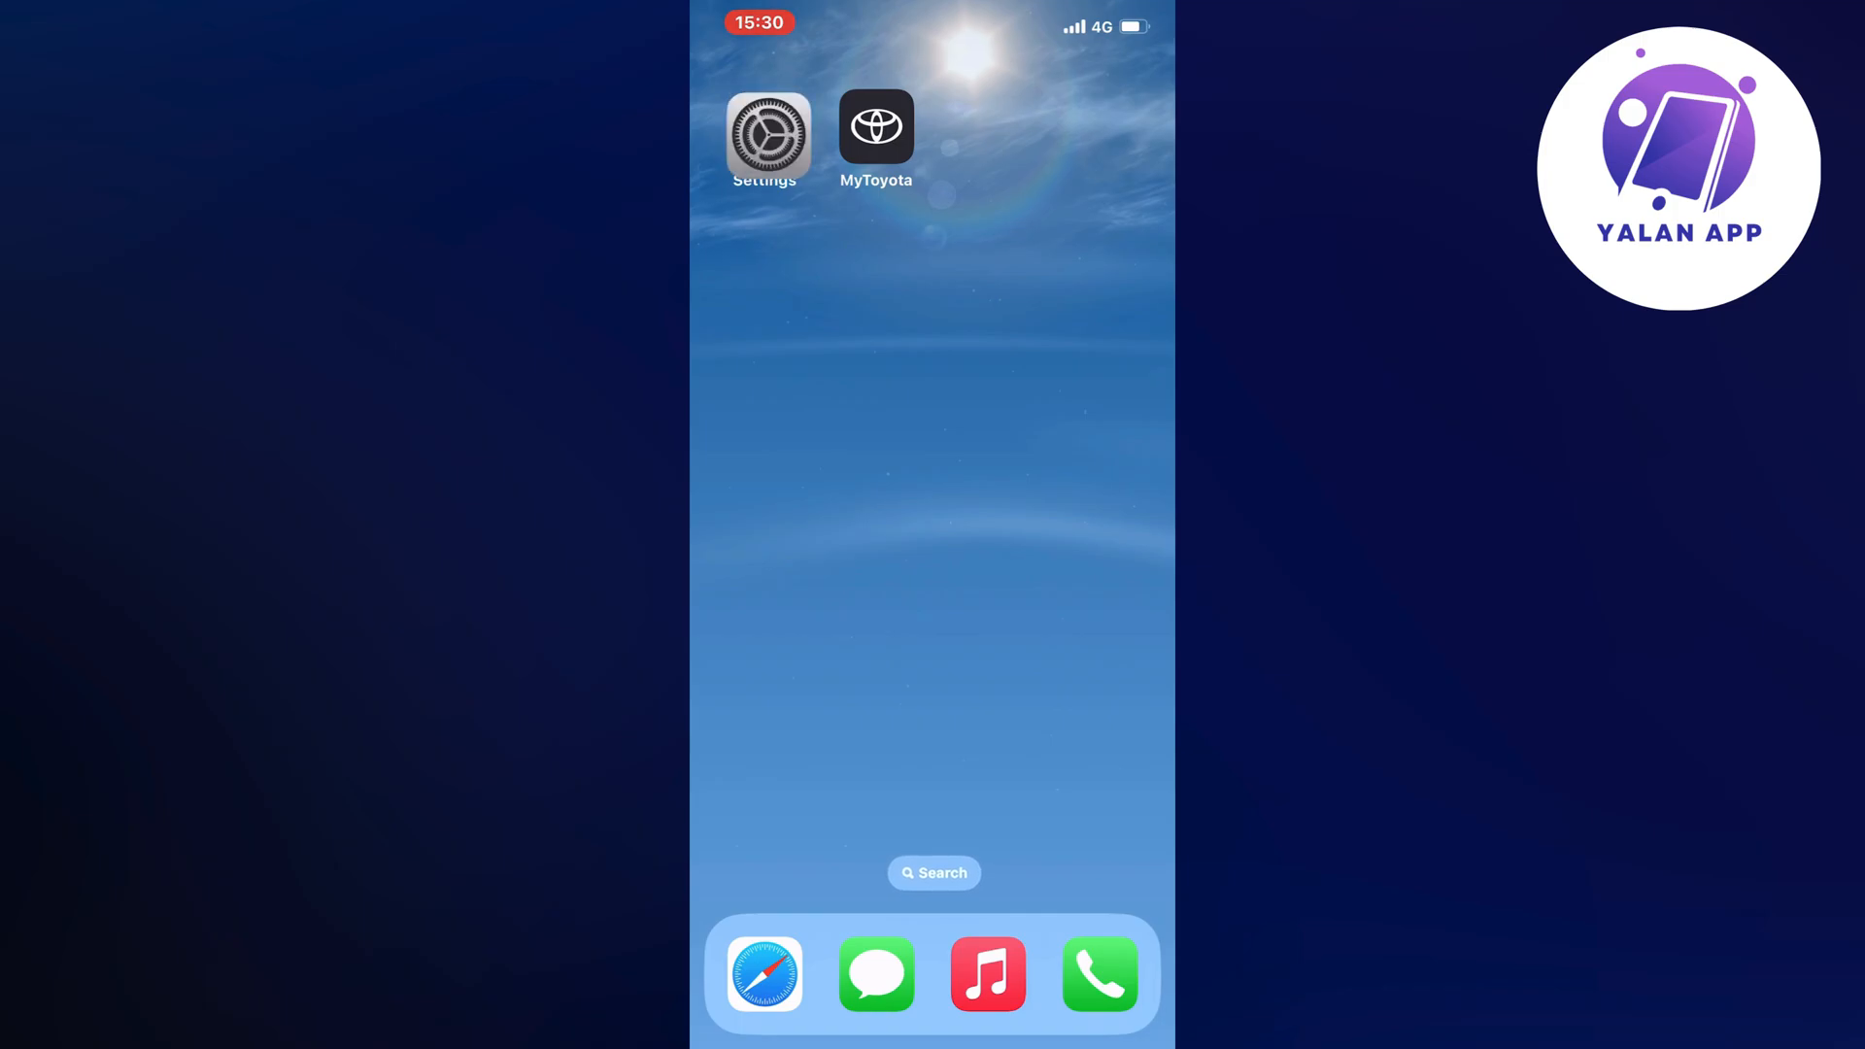
Launch Settings from the home screen and go into General
{"action": "left_click", "coordinate": [766, 128]}
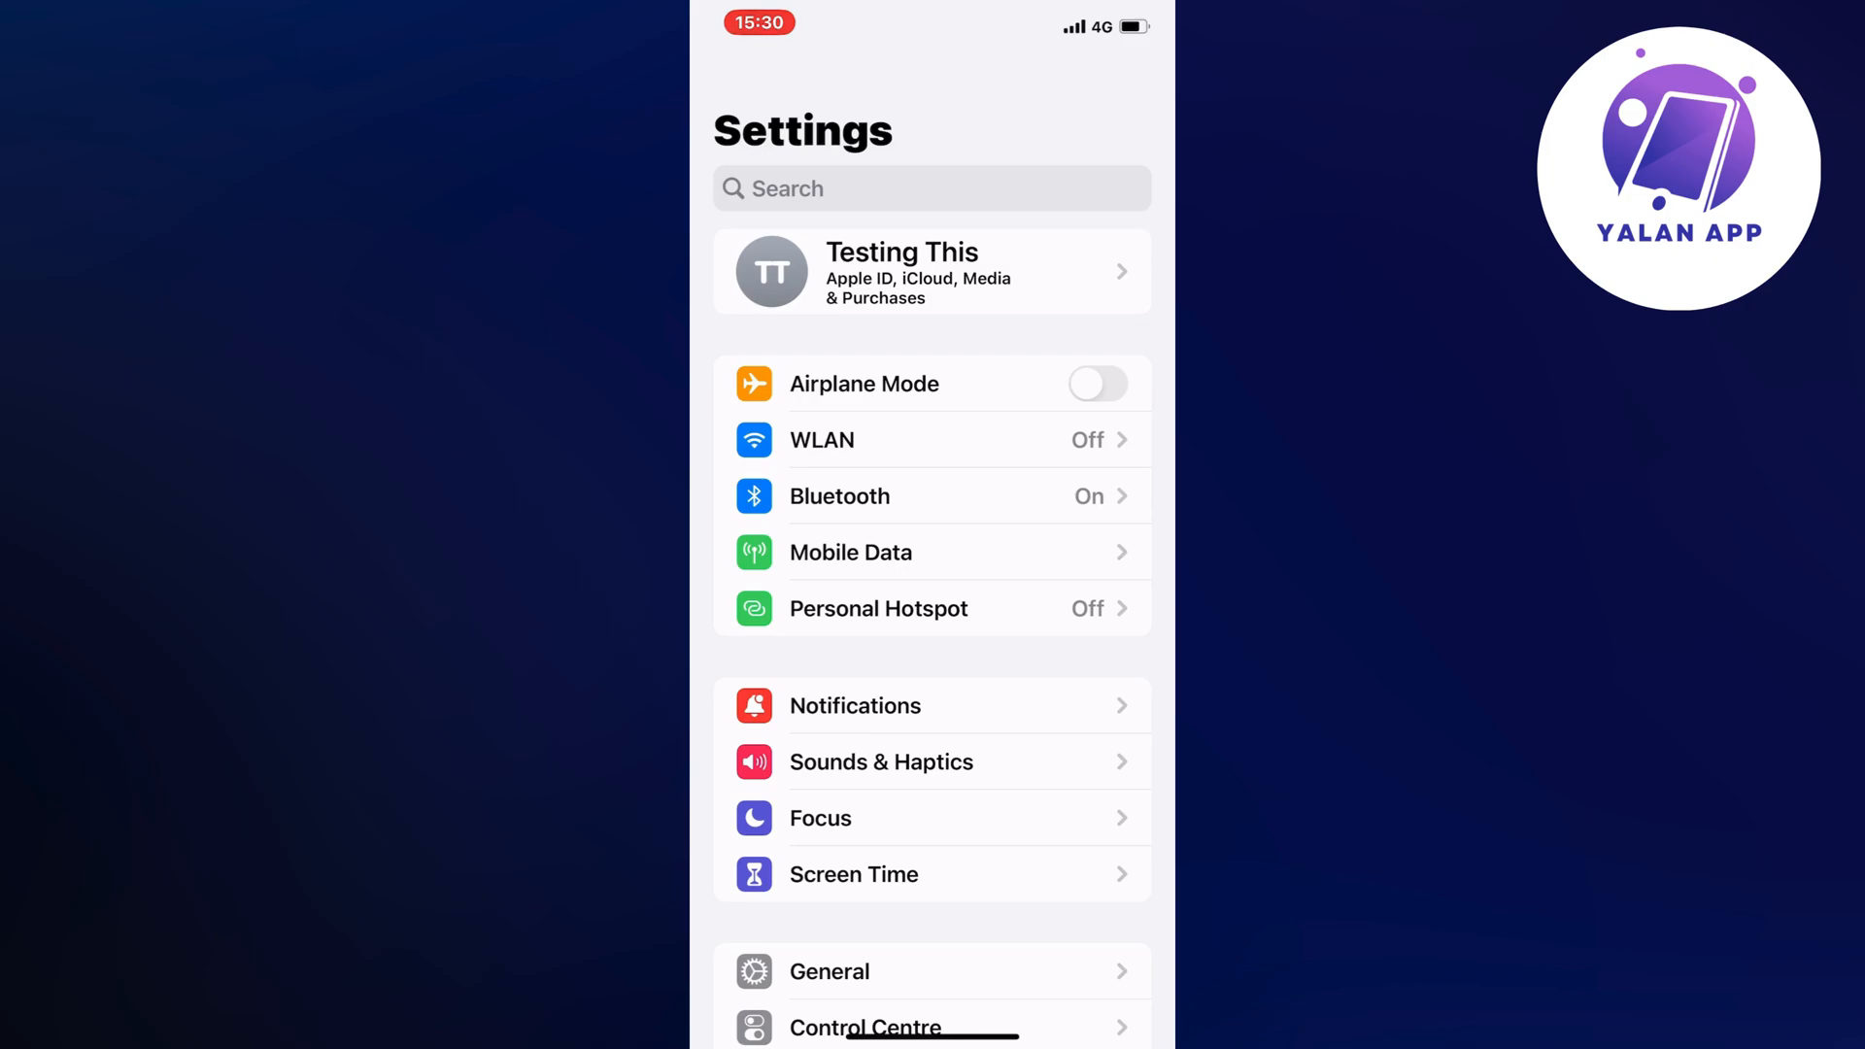
{"action": "scroll", "scroll_direction": "down", "scroll_amount": 3}
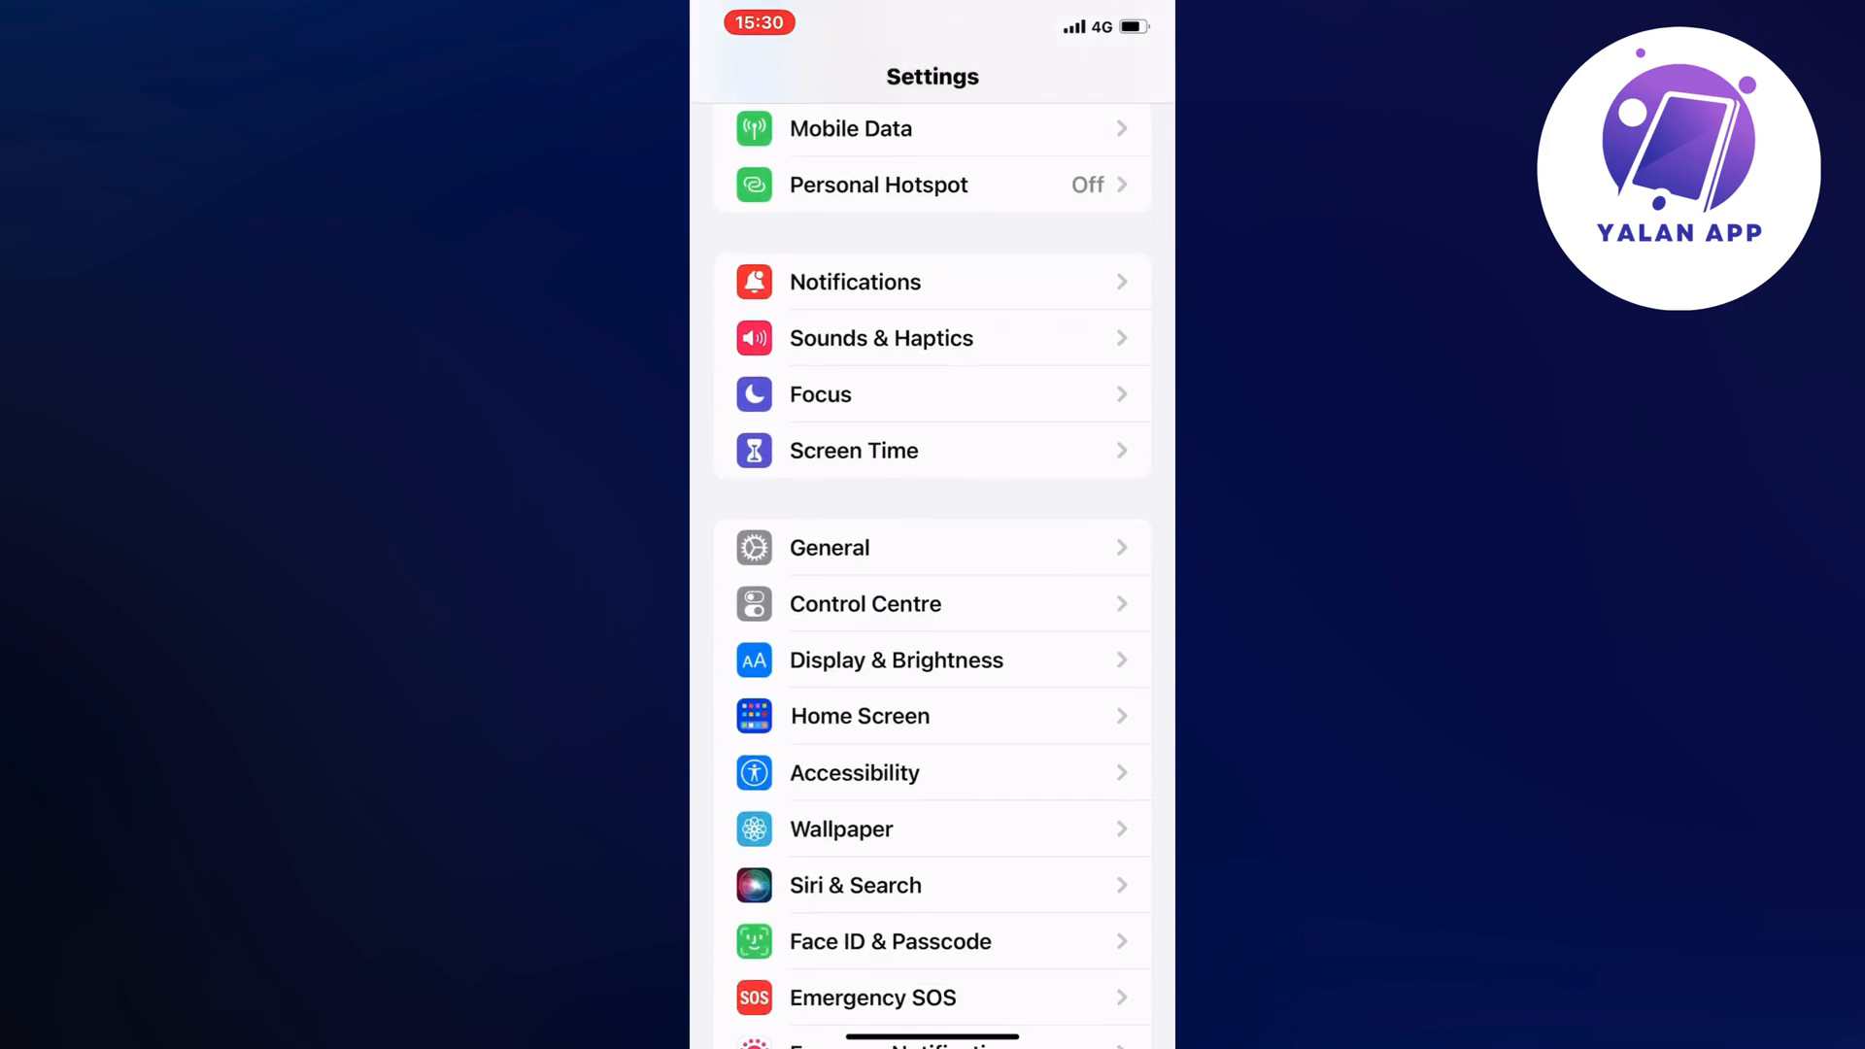
{"action": "left_click", "coordinate": [829, 548]}
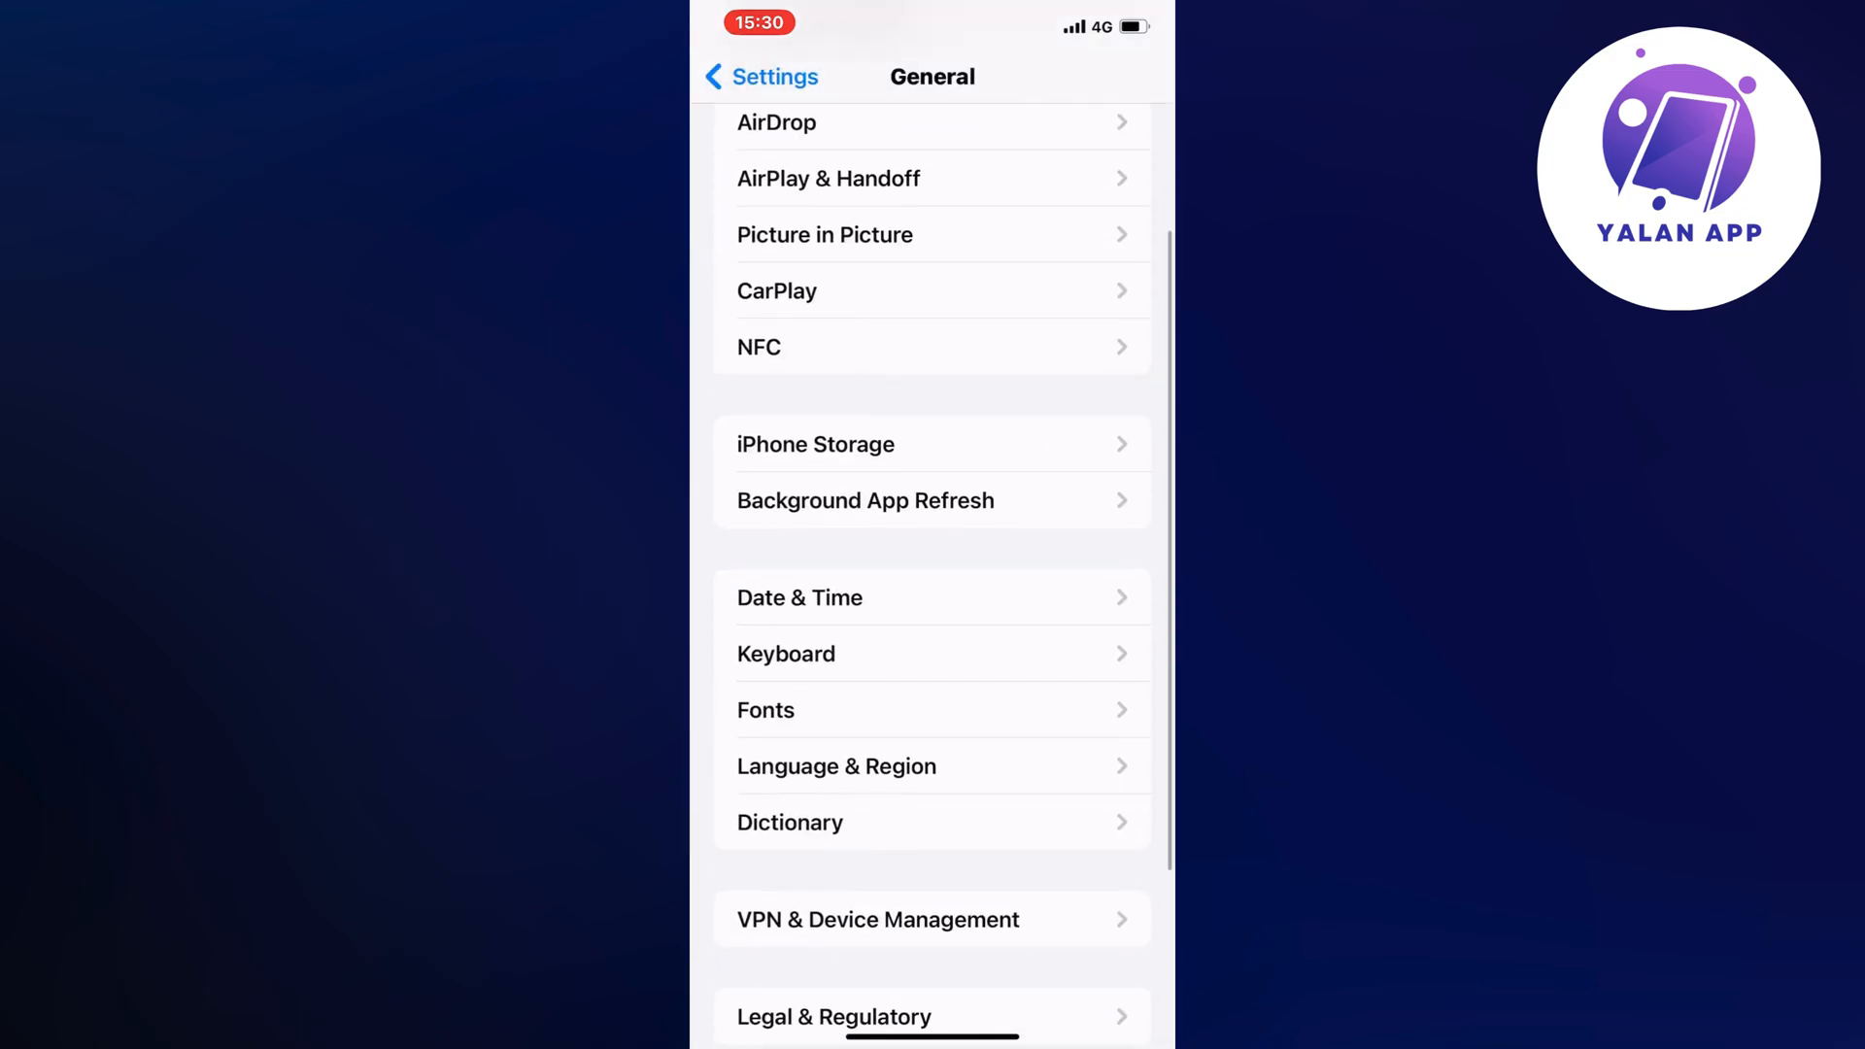
View iPhone Storage and scroll the app list down to MyToyota
{"action": "left_click", "coordinate": [814, 443]}
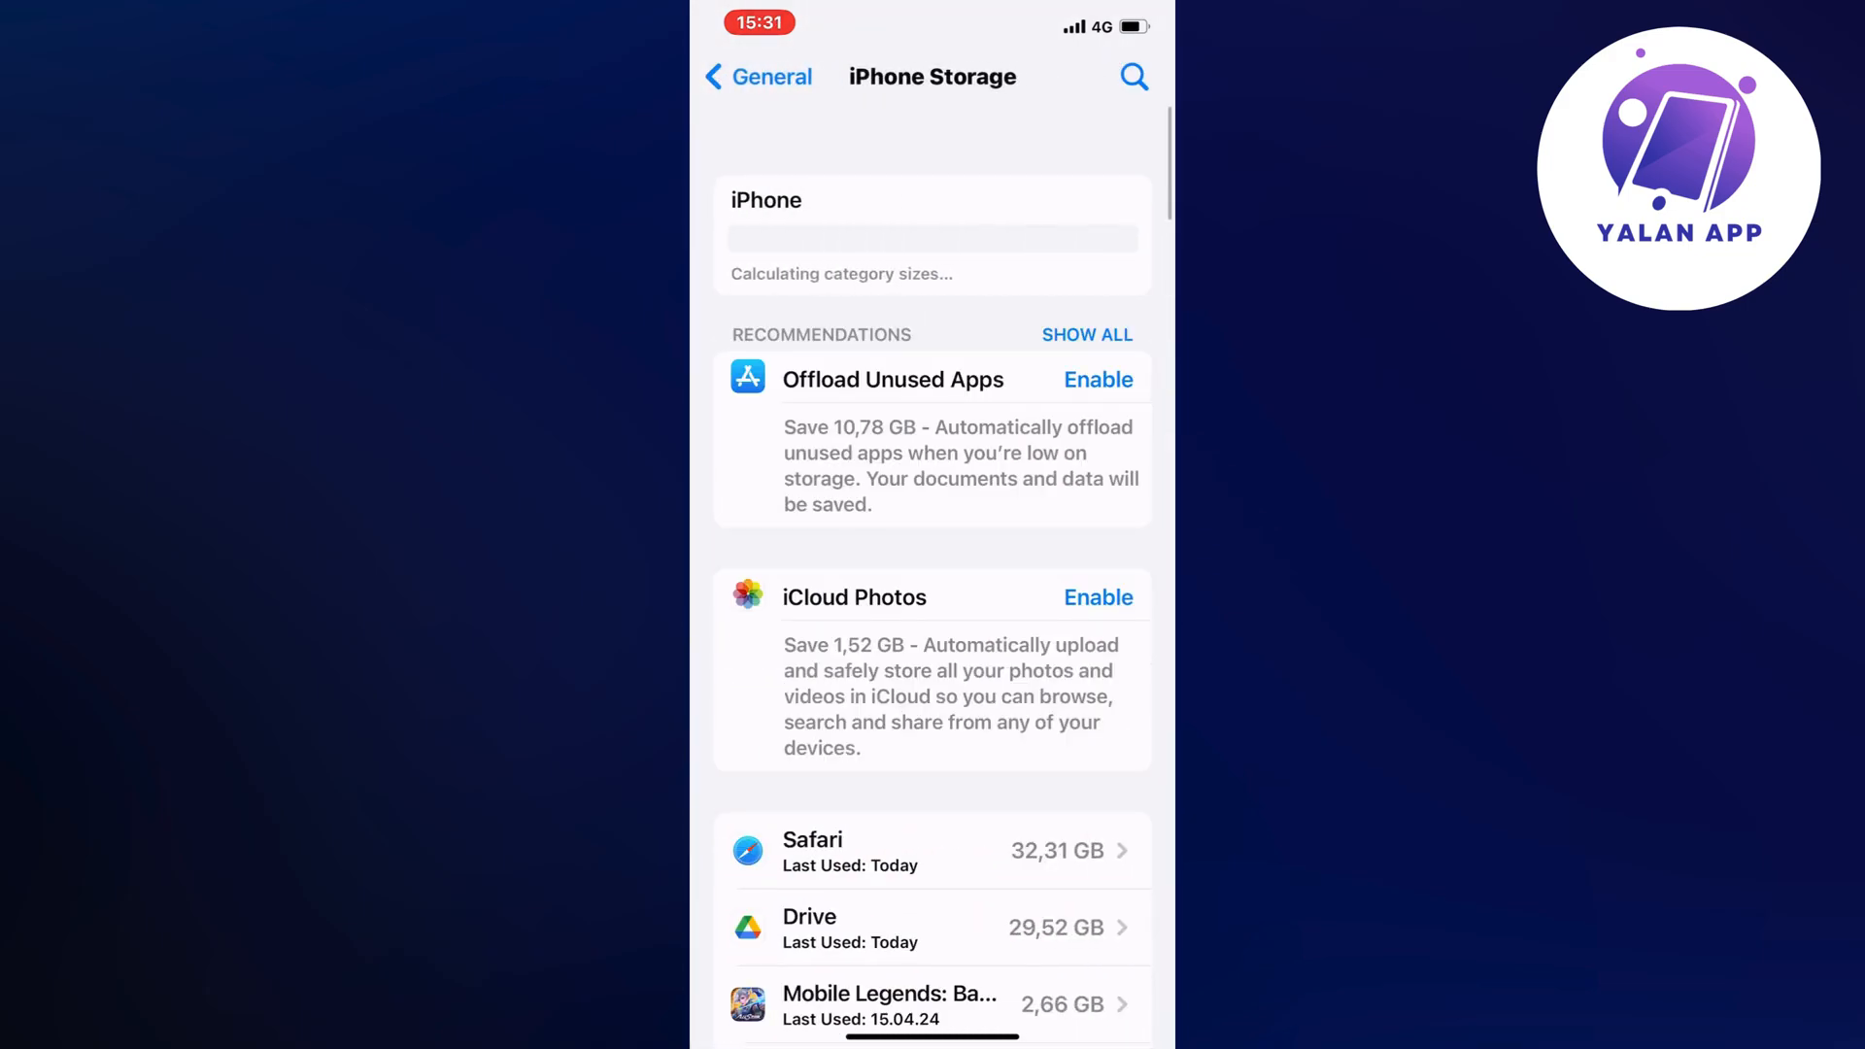
{"action": "scroll", "scroll_direction": "down", "scroll_amount": 3}
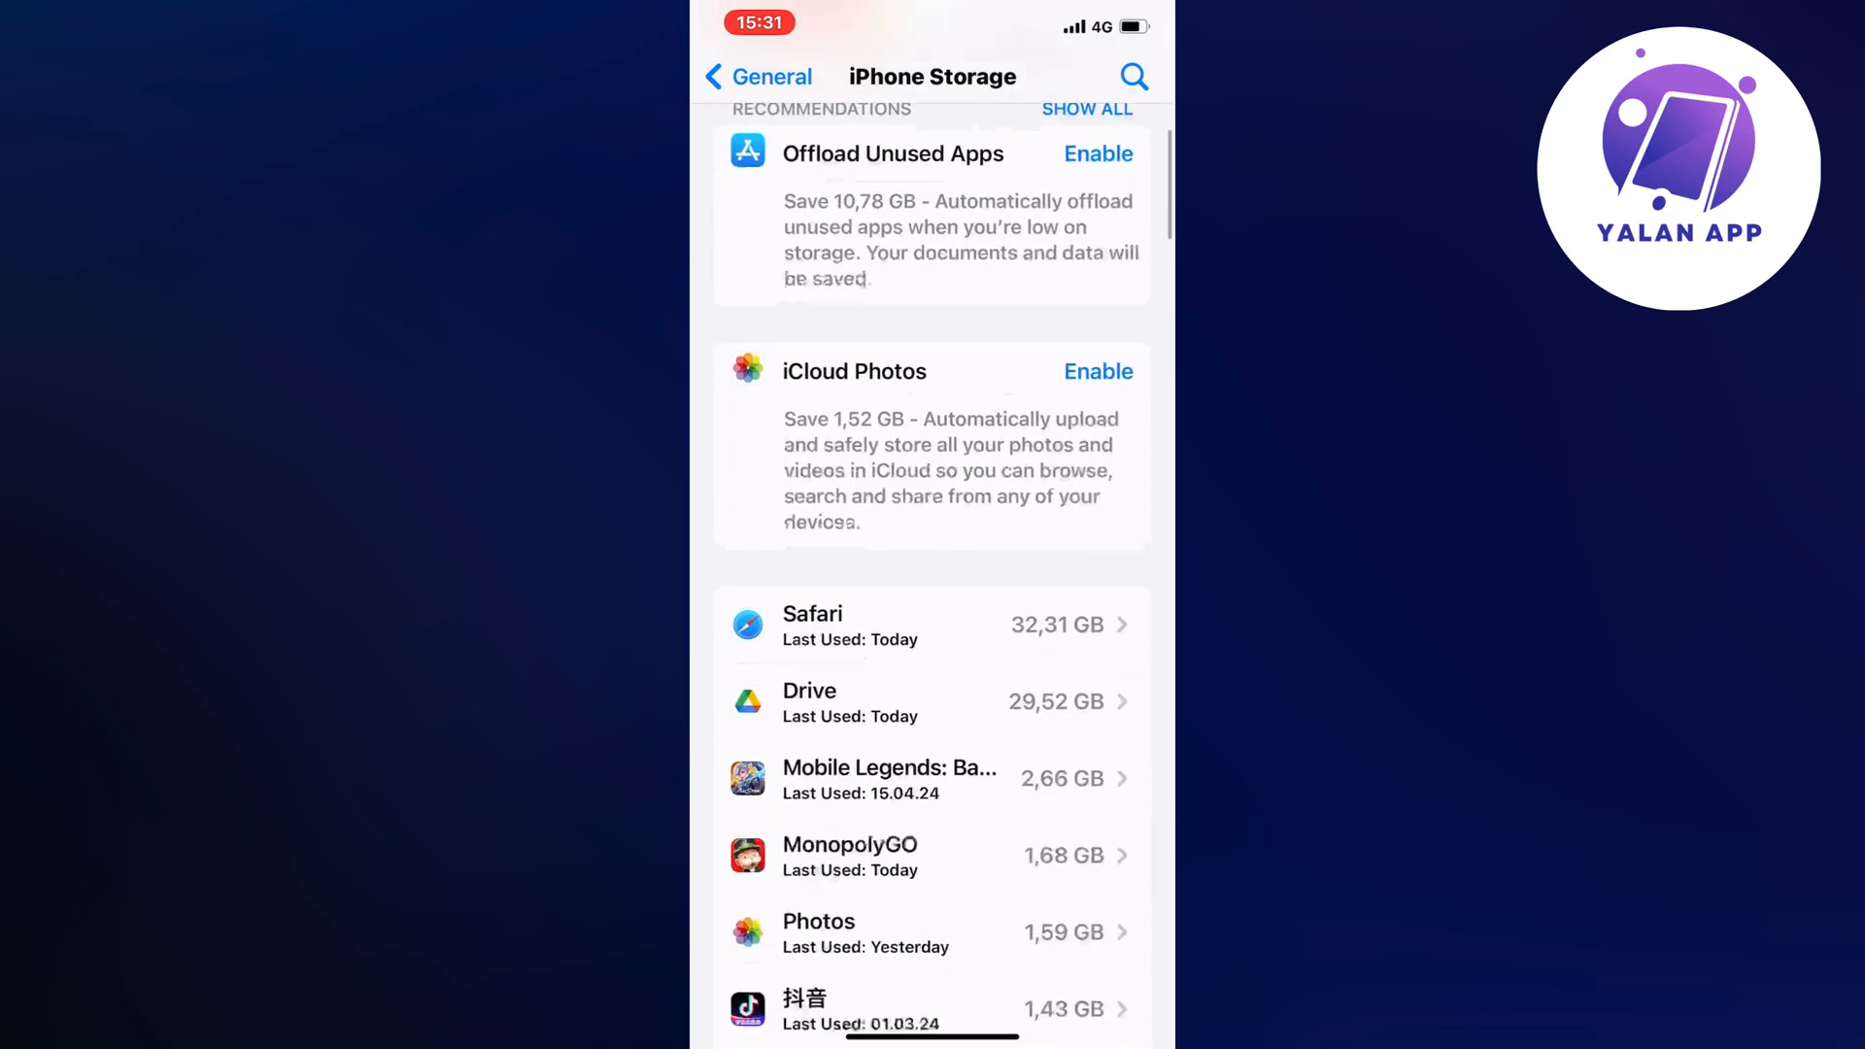
{"action": "scroll", "scroll_direction": "down", "scroll_amount": 3}
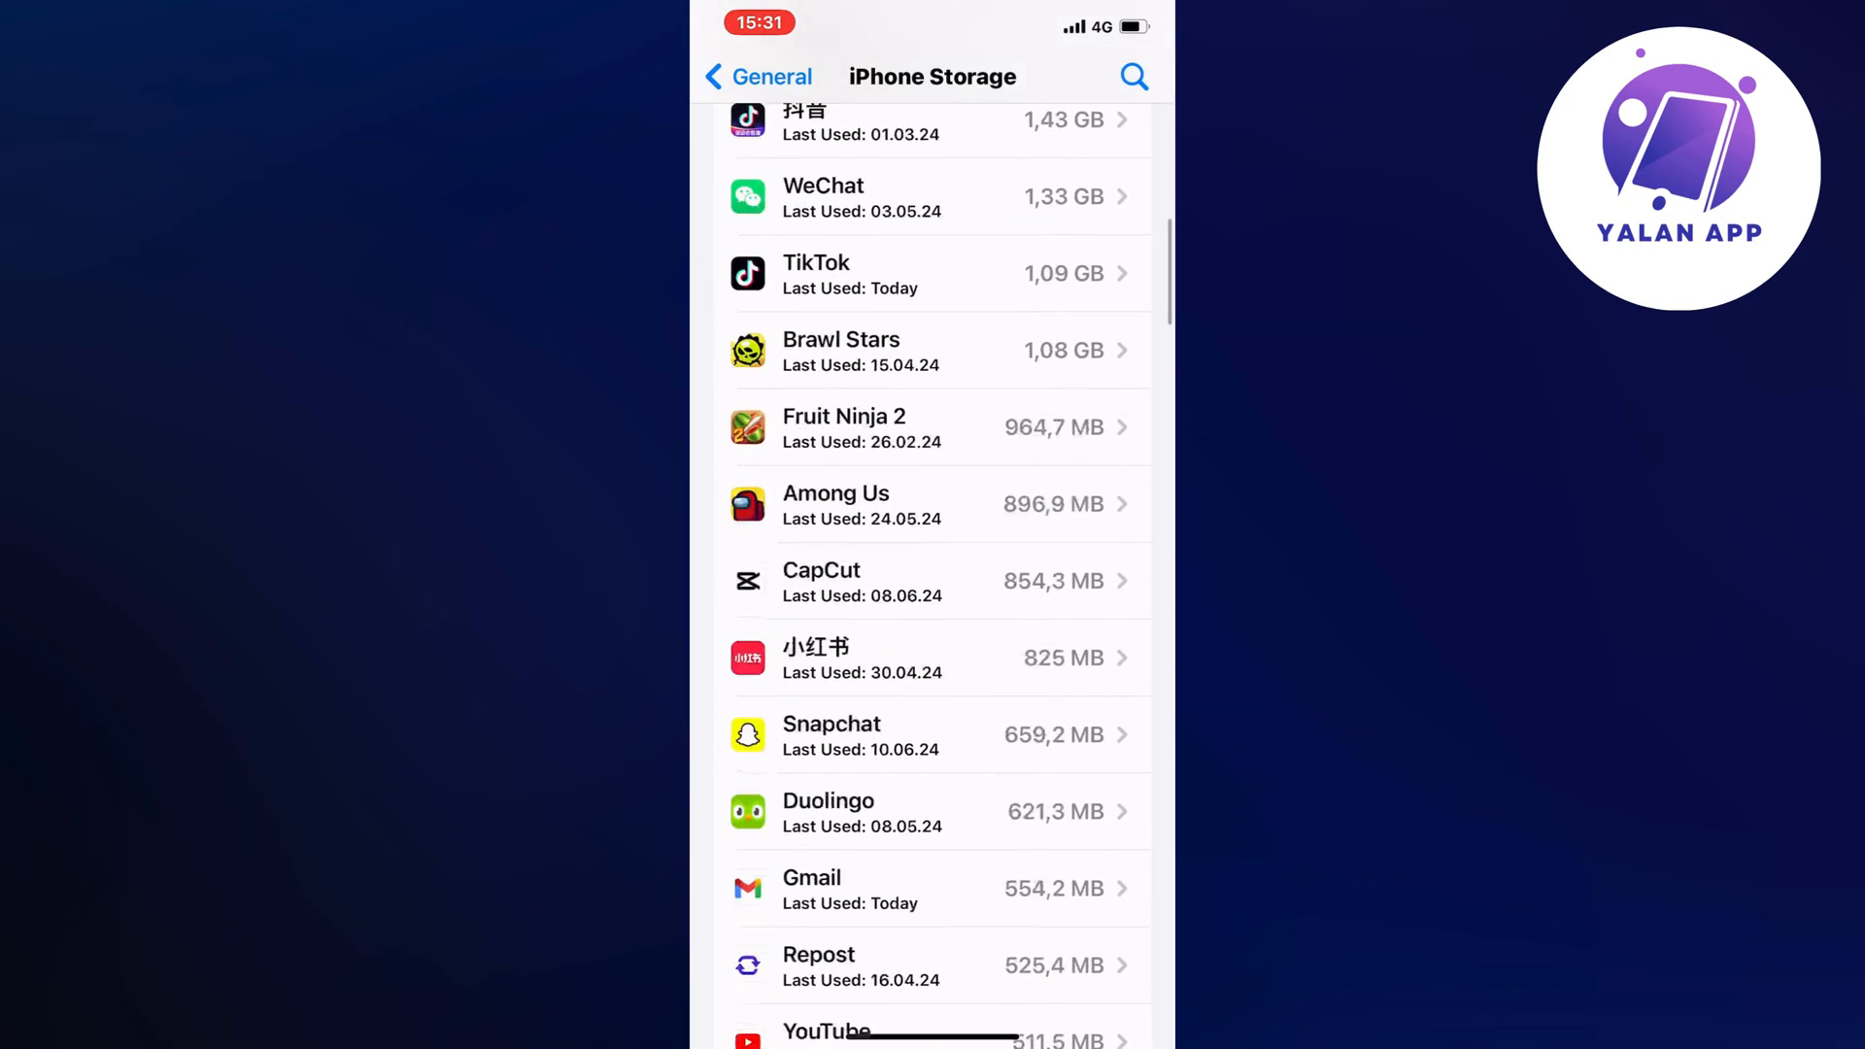
{"action": "scroll", "scroll_direction": "down", "scroll_amount": 3}
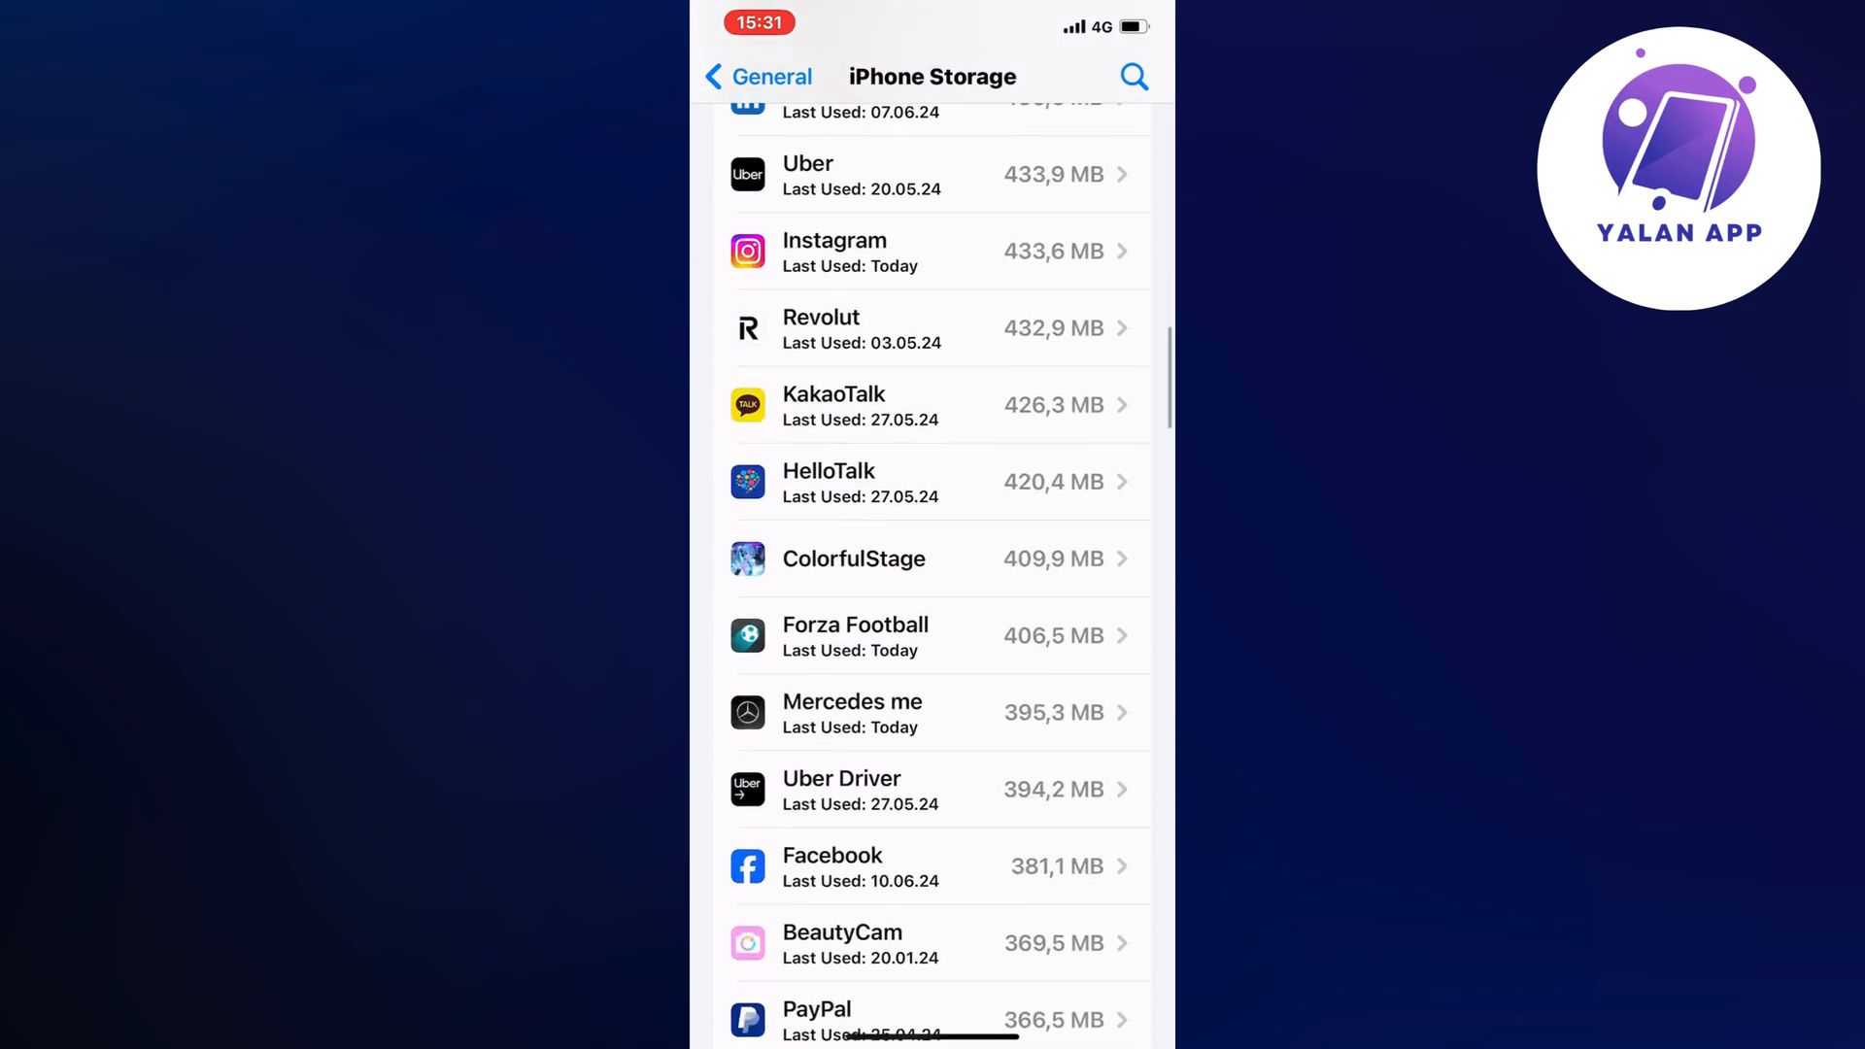
{"action": "scroll", "scroll_direction": "down", "scroll_amount": 3}
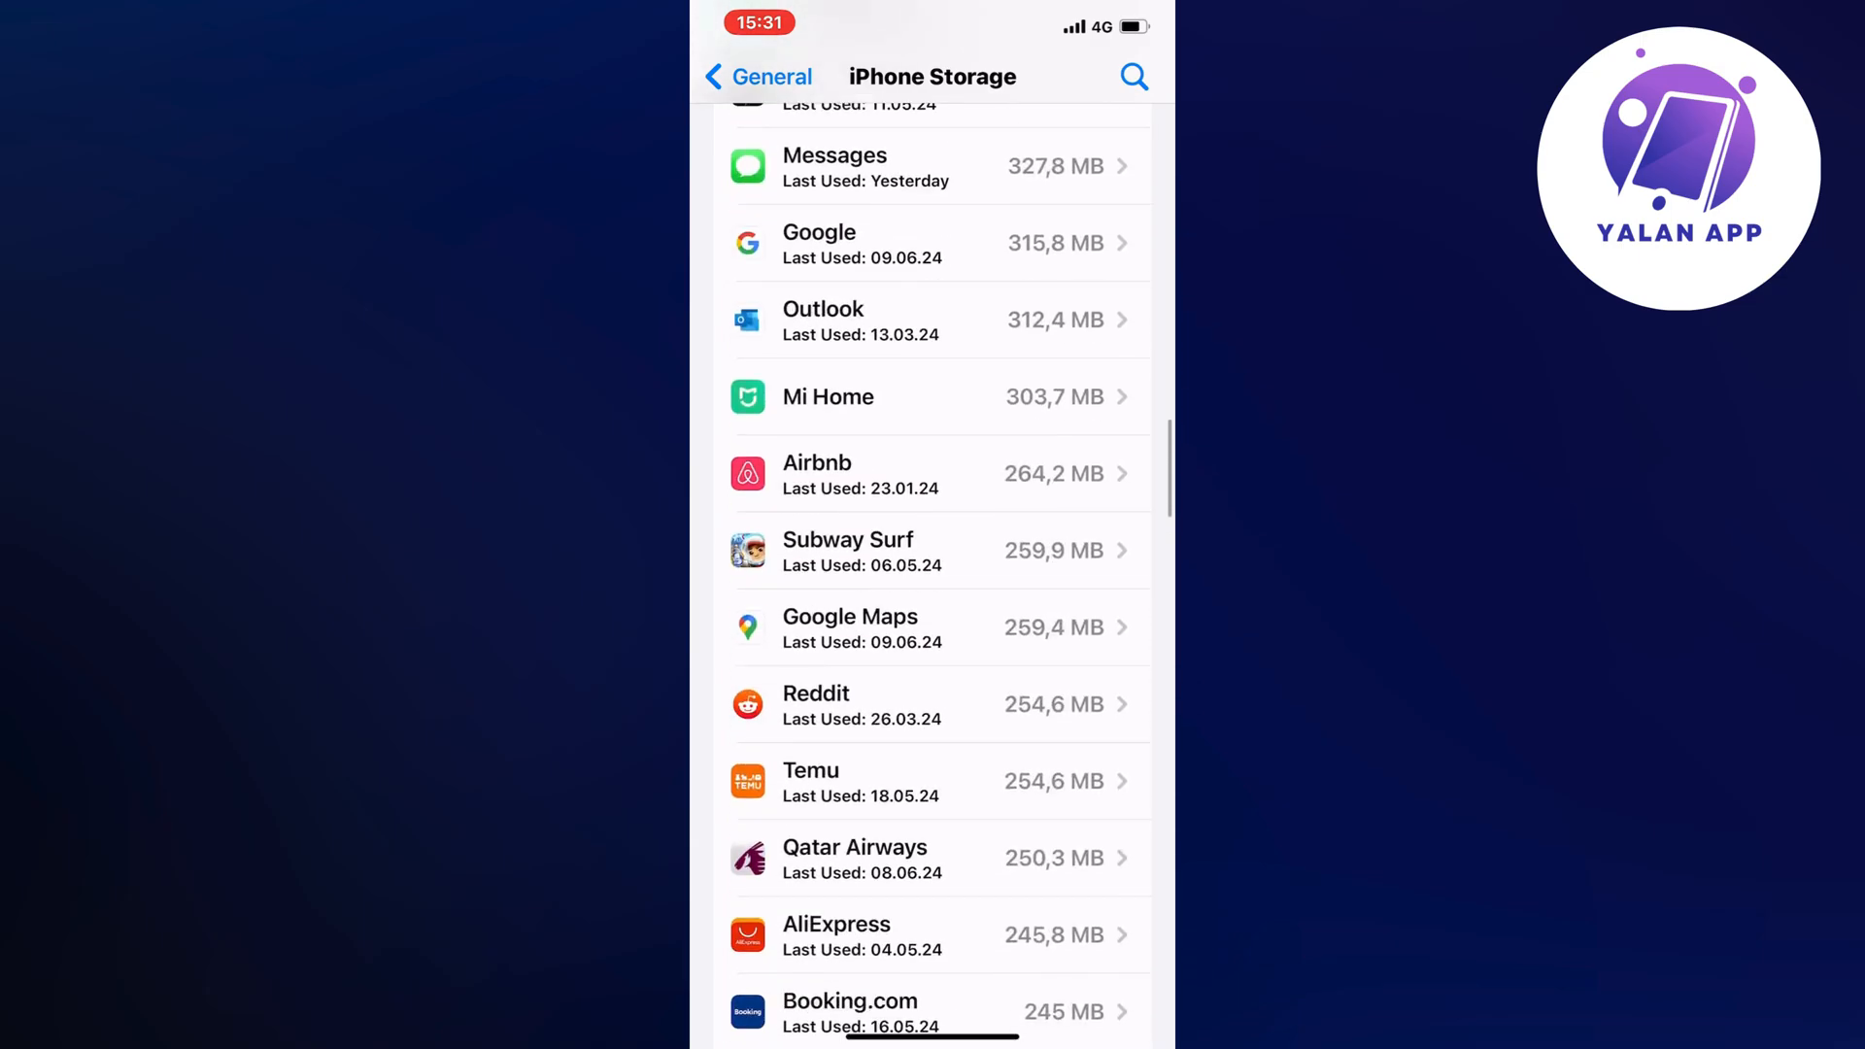
{"action": "scroll", "scroll_direction": "down", "scroll_amount": 3}
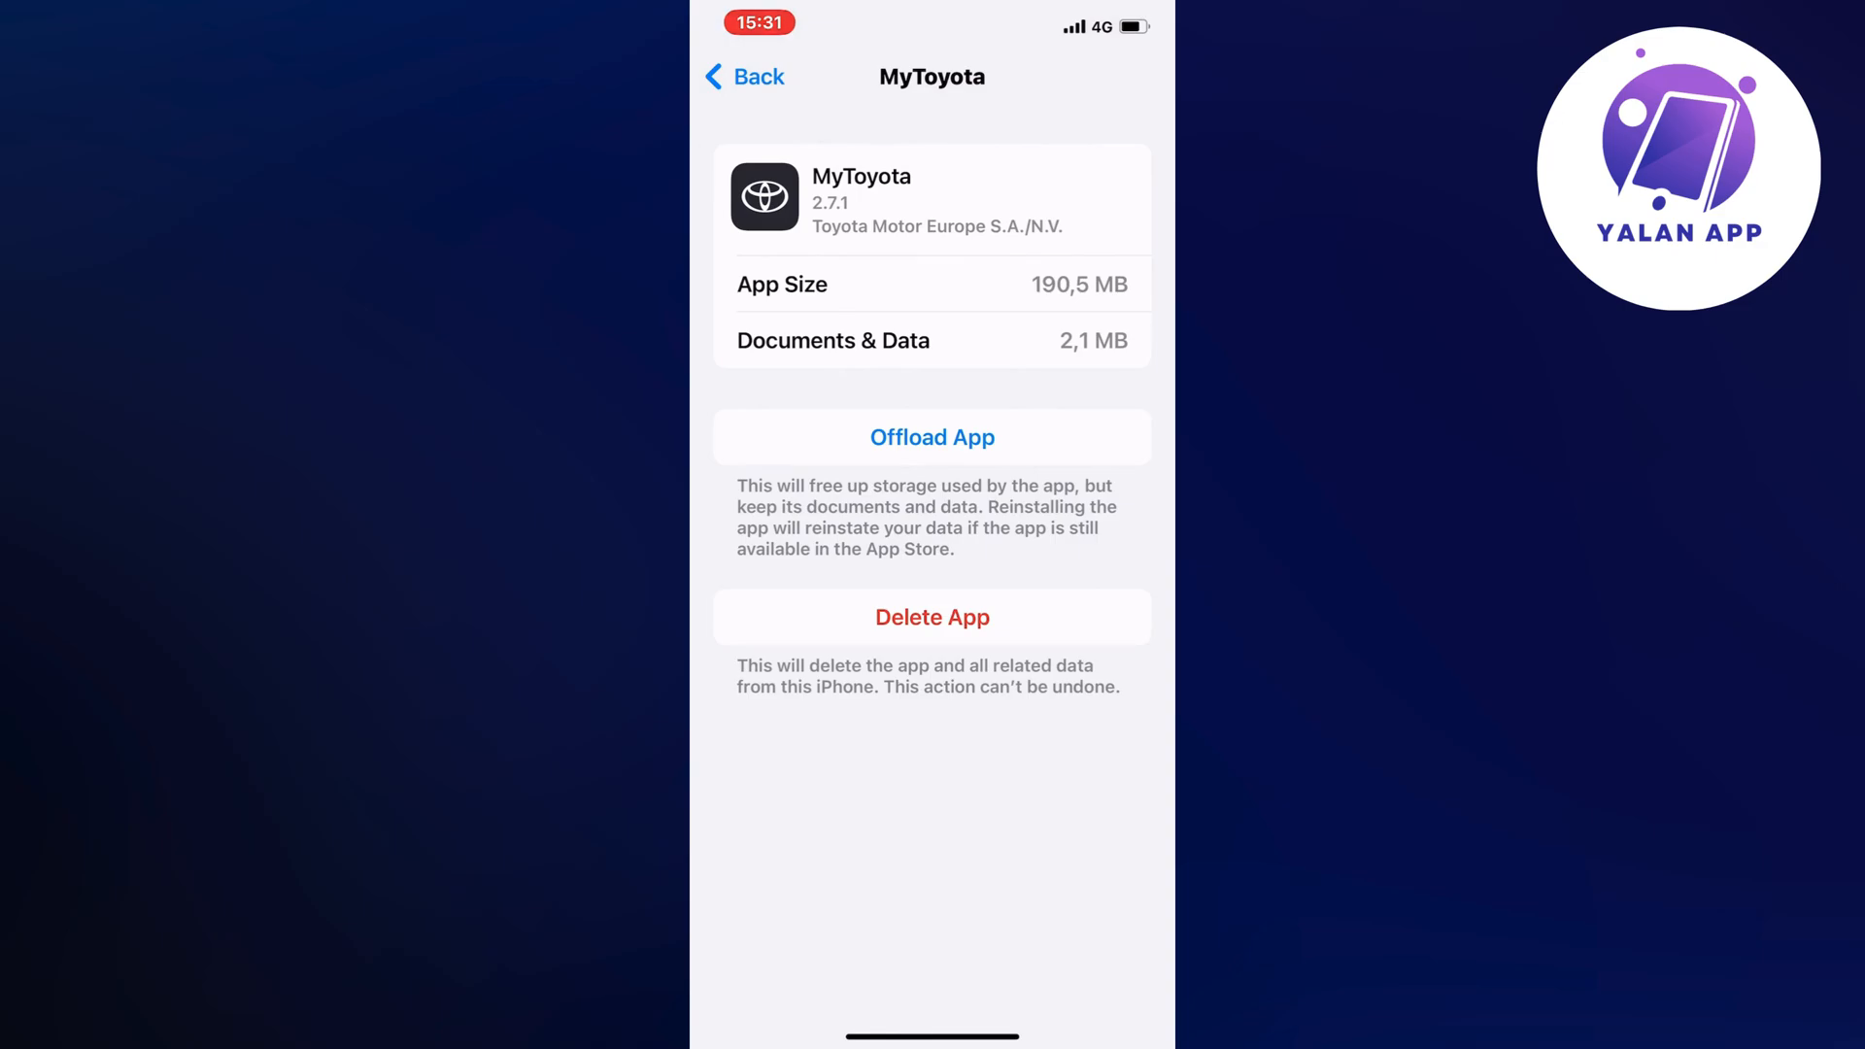
Offload MyToyota keeping its 1.7 MB of documents and data, then reinstall it
{"action": "left_click", "coordinate": [930, 437]}
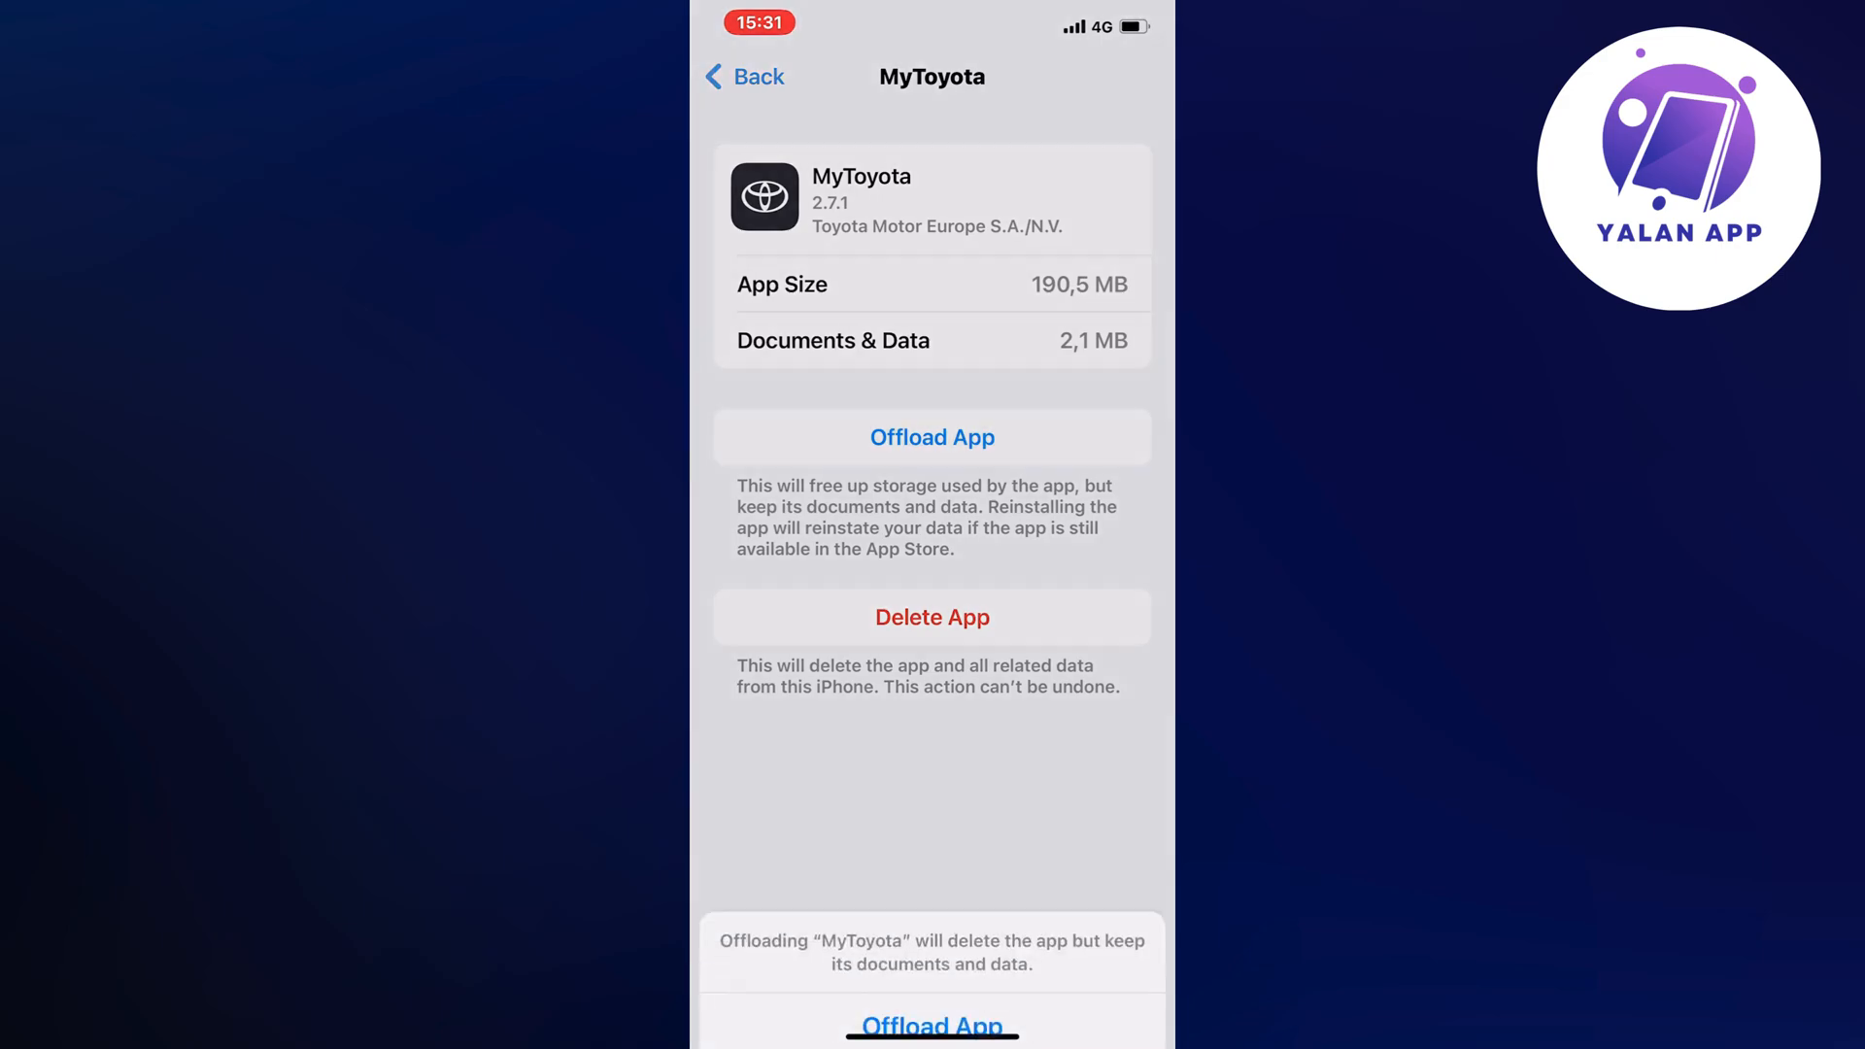
{"action": "left_click", "coordinate": [932, 1026]}
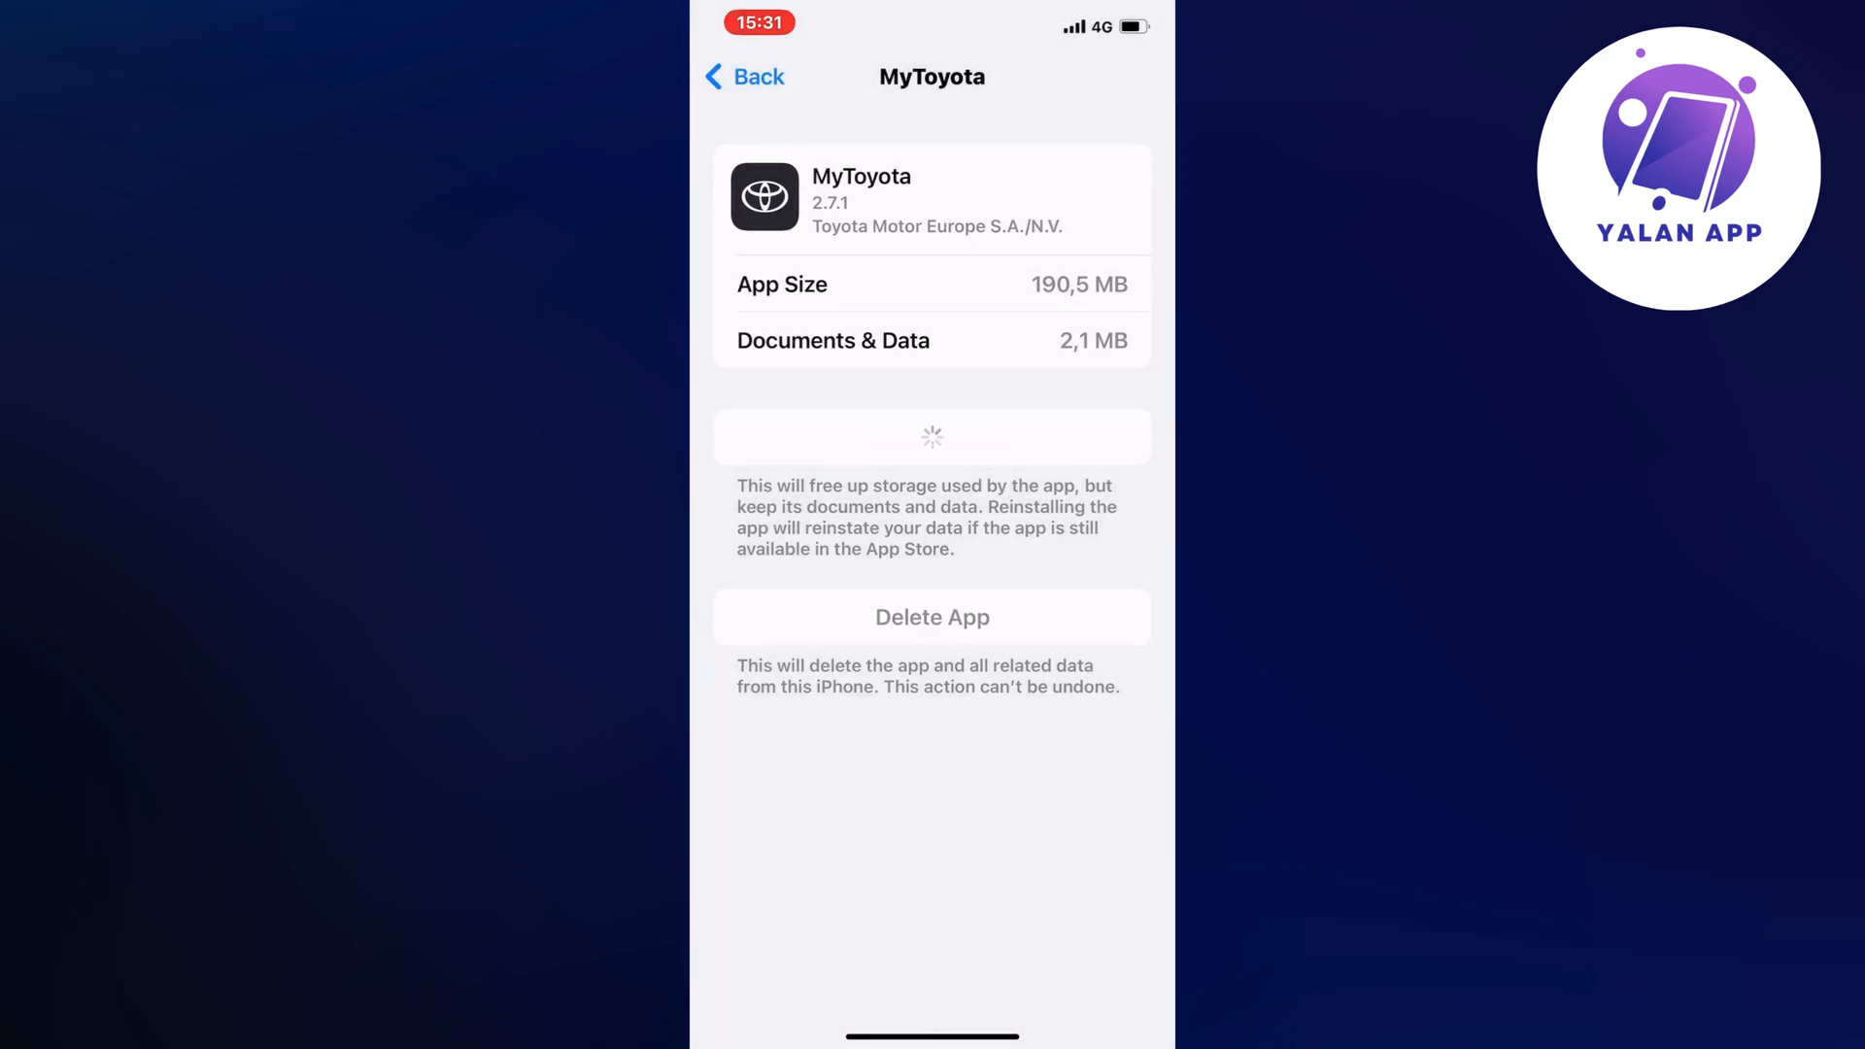
{"action": "left_click", "coordinate": [930, 437]}
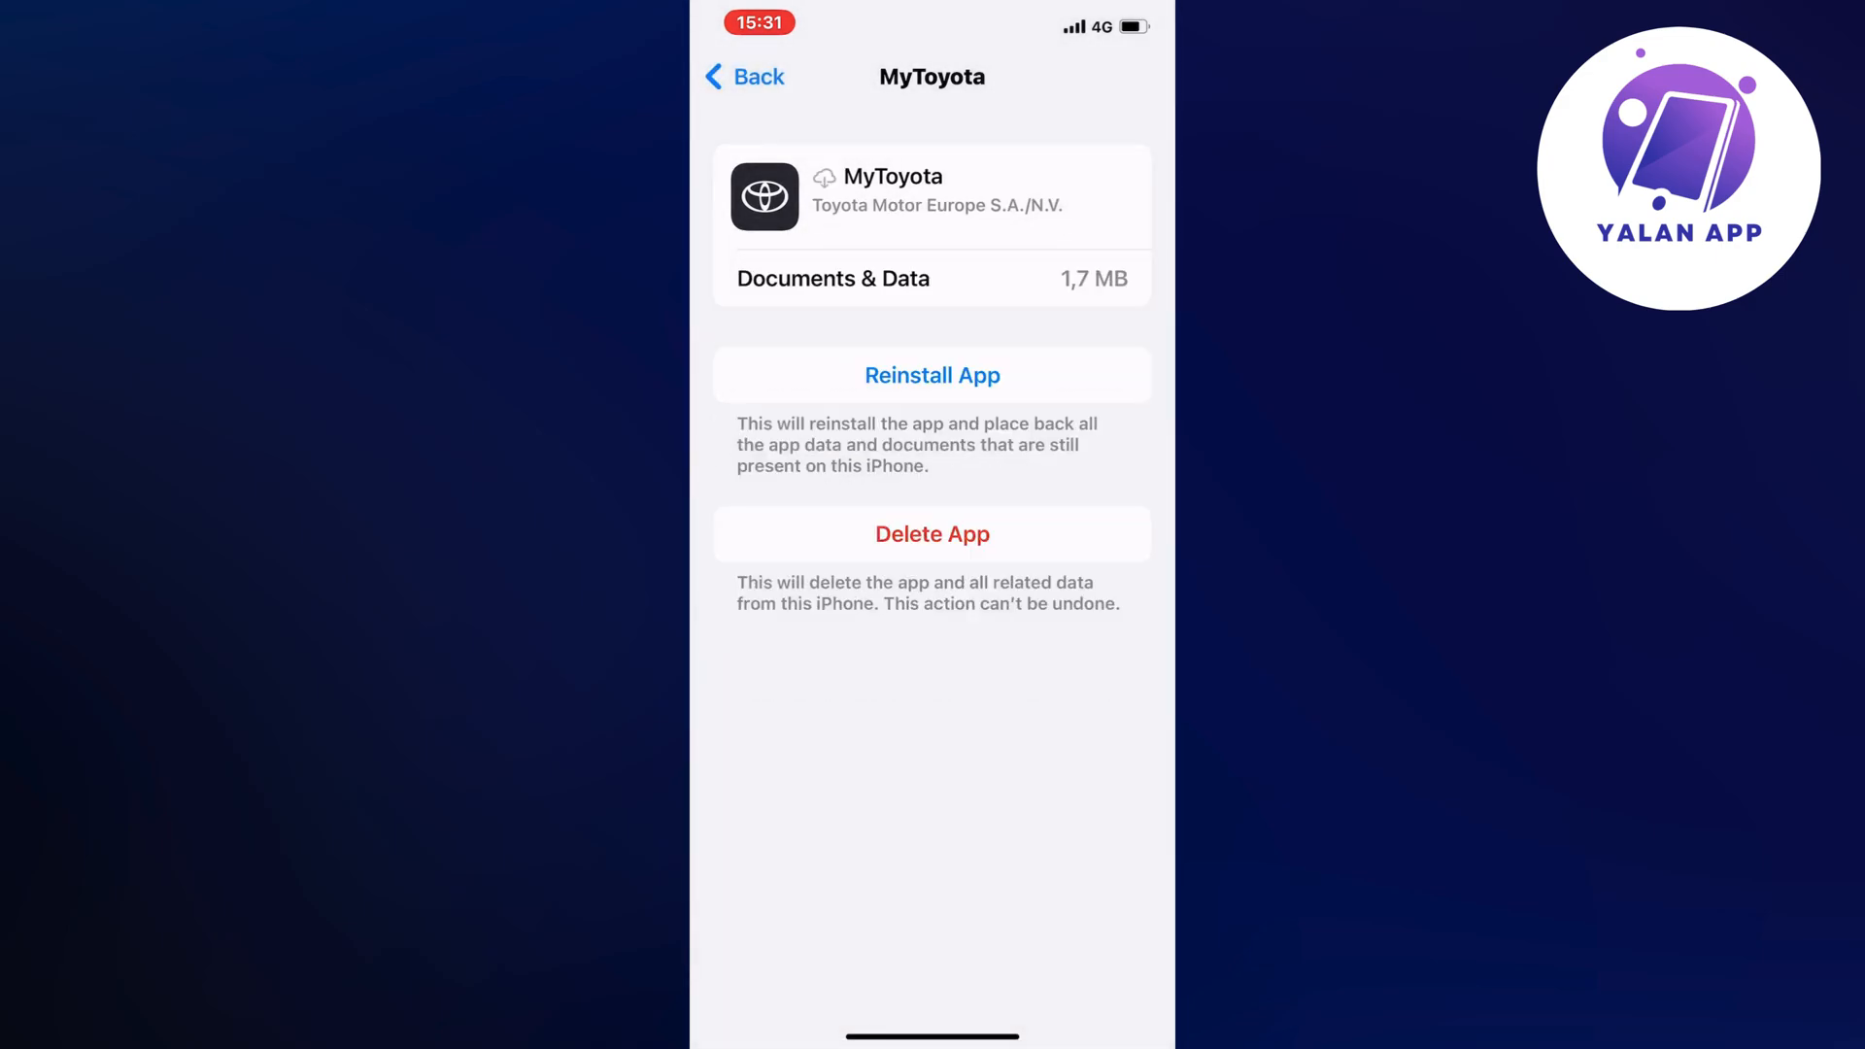
{"action": "left_click", "coordinate": [932, 375]}
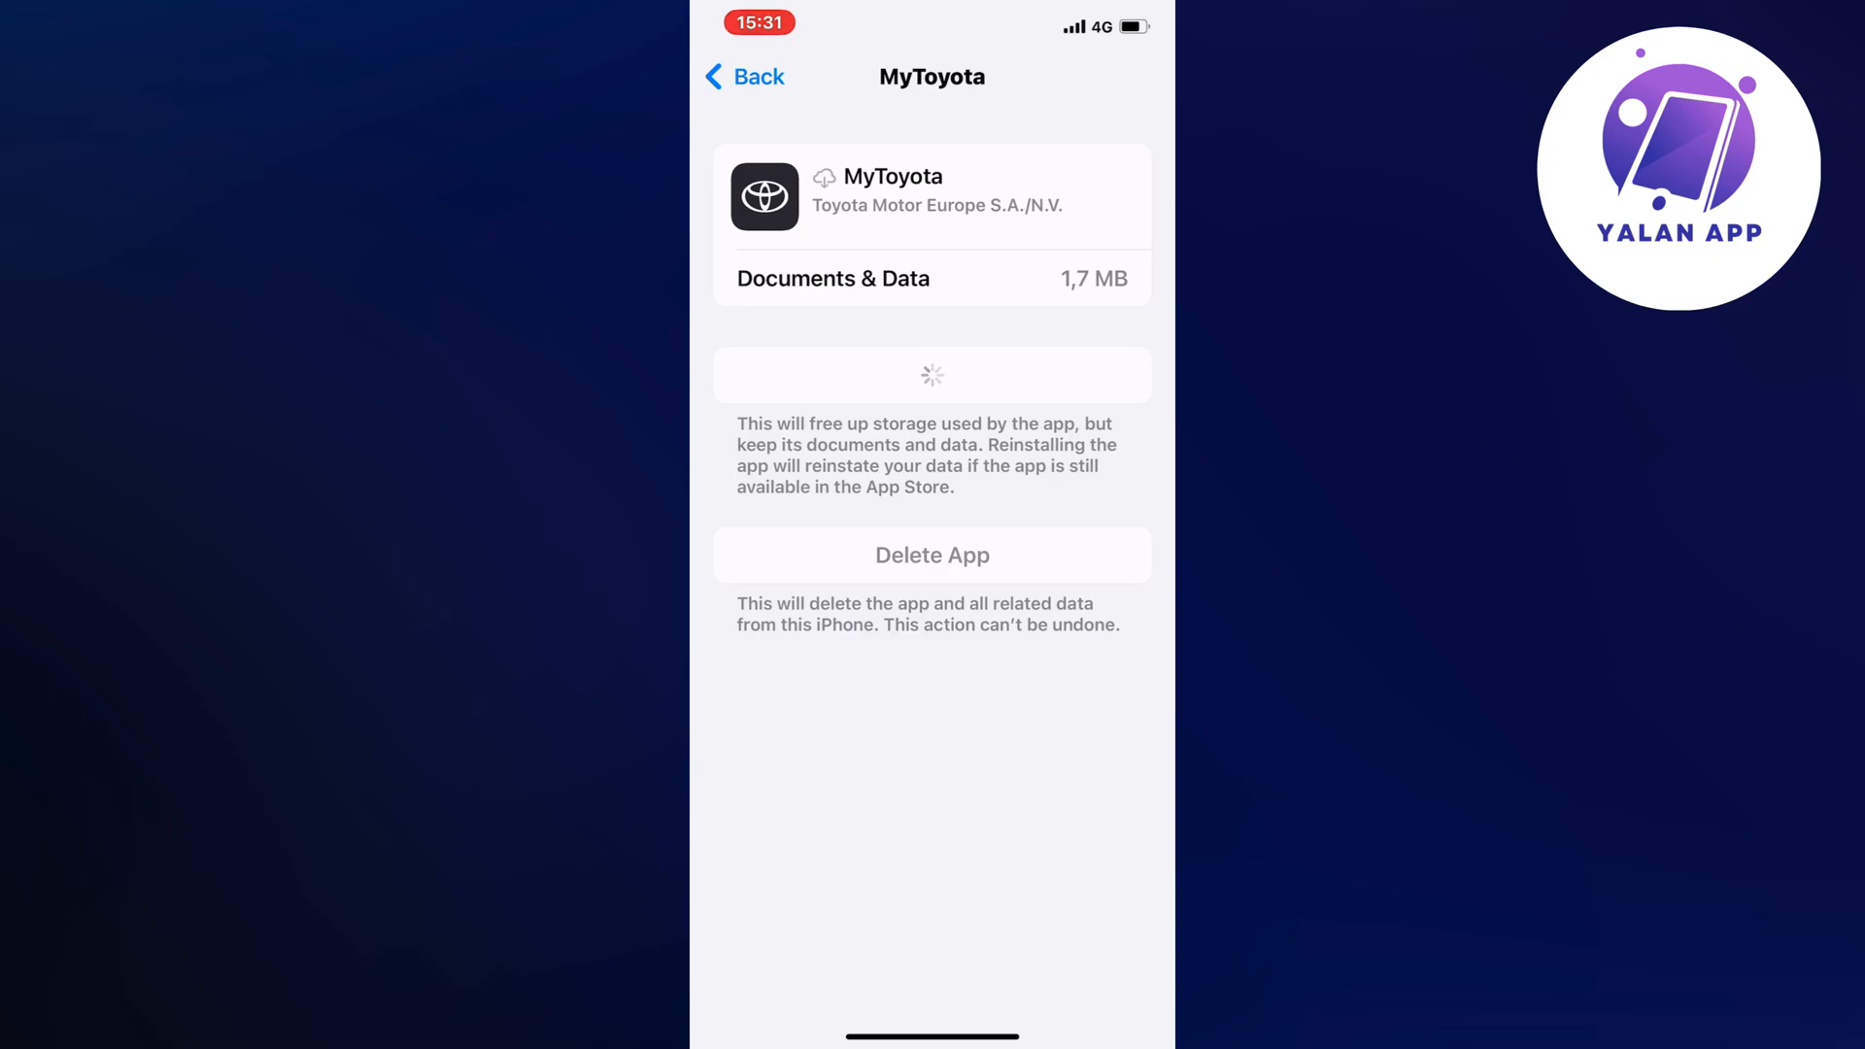